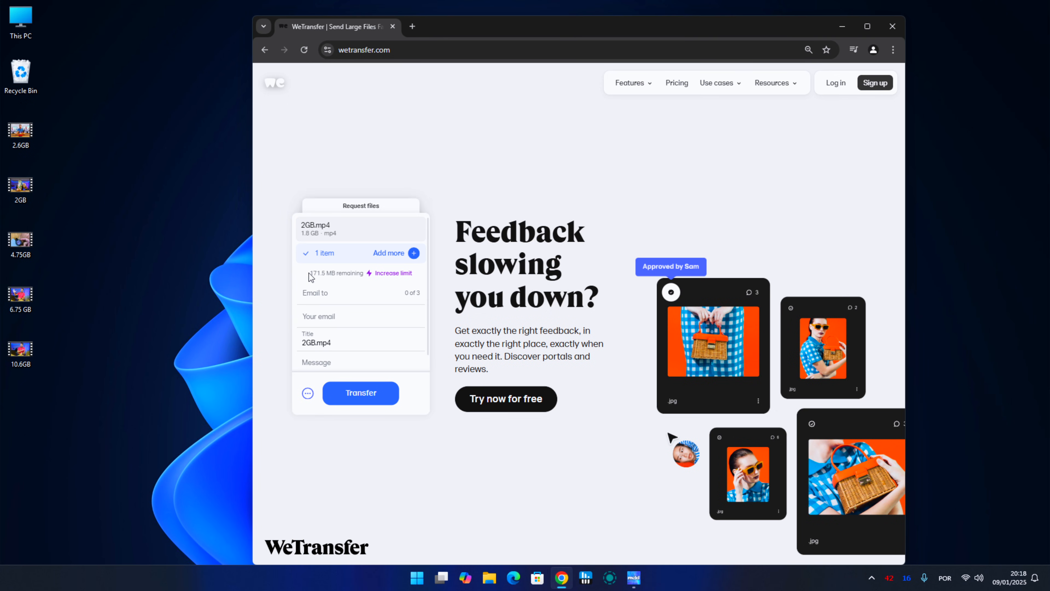
- Add 2GB.mp4 to WeTransfer's Request files panel and check the MB remaining
{"action": "left_click", "coordinate": [676, 82]}
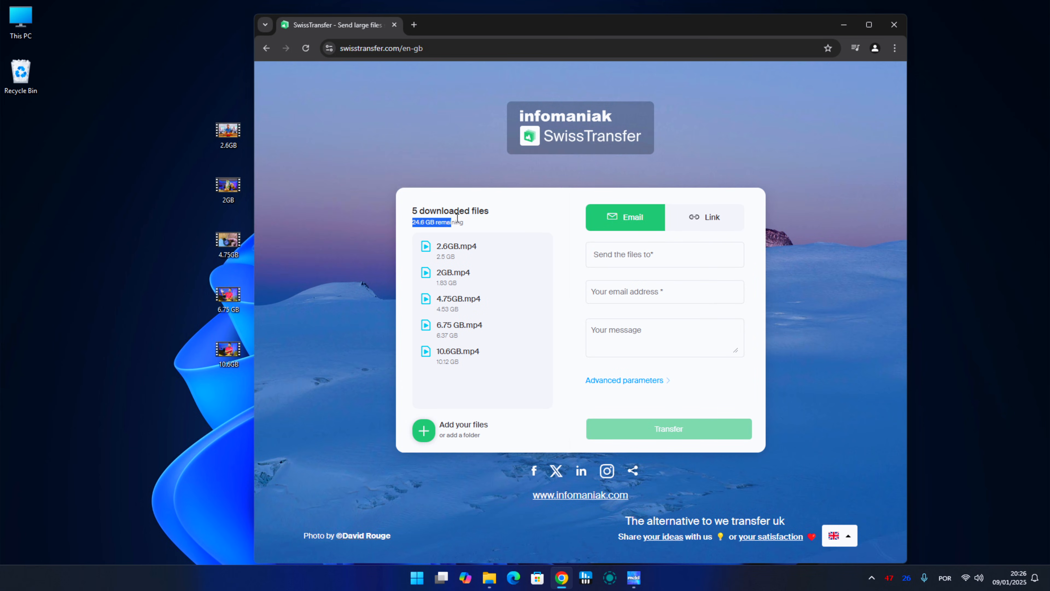
- Share the five queued videos by link with the message 'Upload'
{"action": "left_click", "coordinate": [703, 218]}
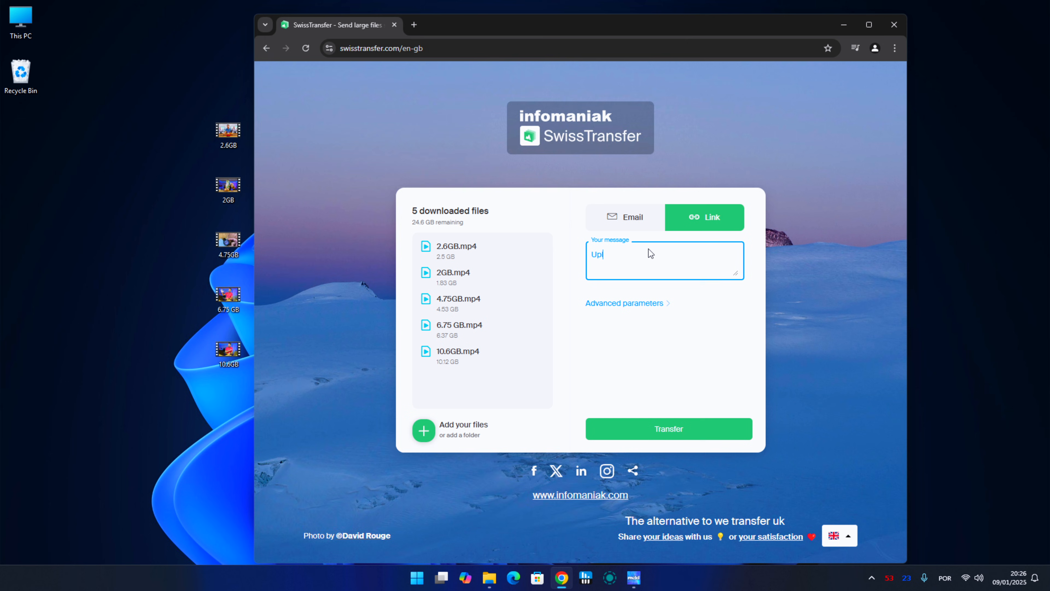
{"action": "type", "text": "load"}
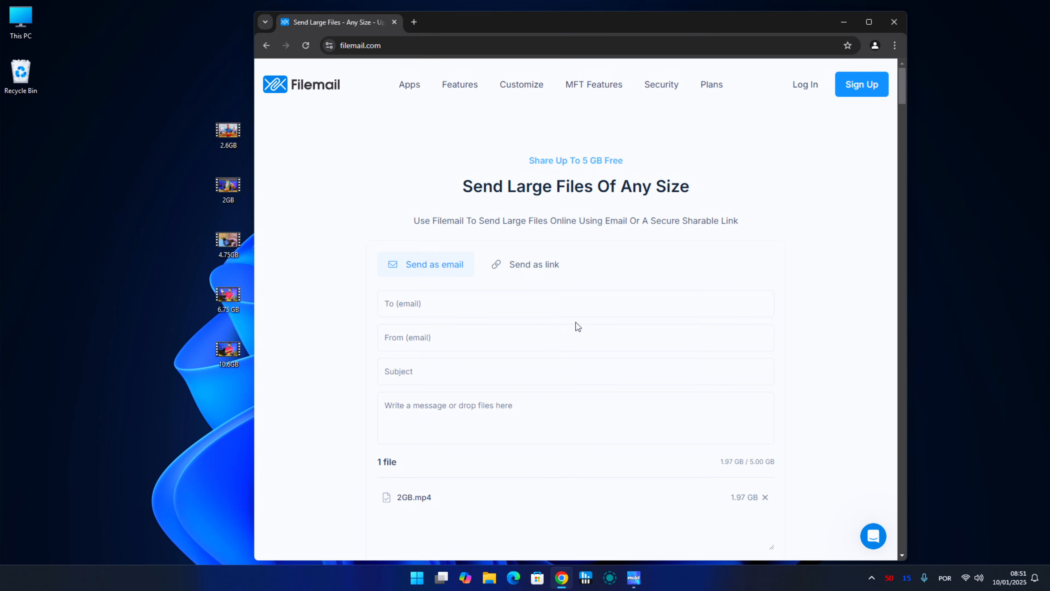
- Send 2GB.mp4 as a link with 1-week availability and get its download link
{"action": "left_click", "coordinate": [525, 264]}
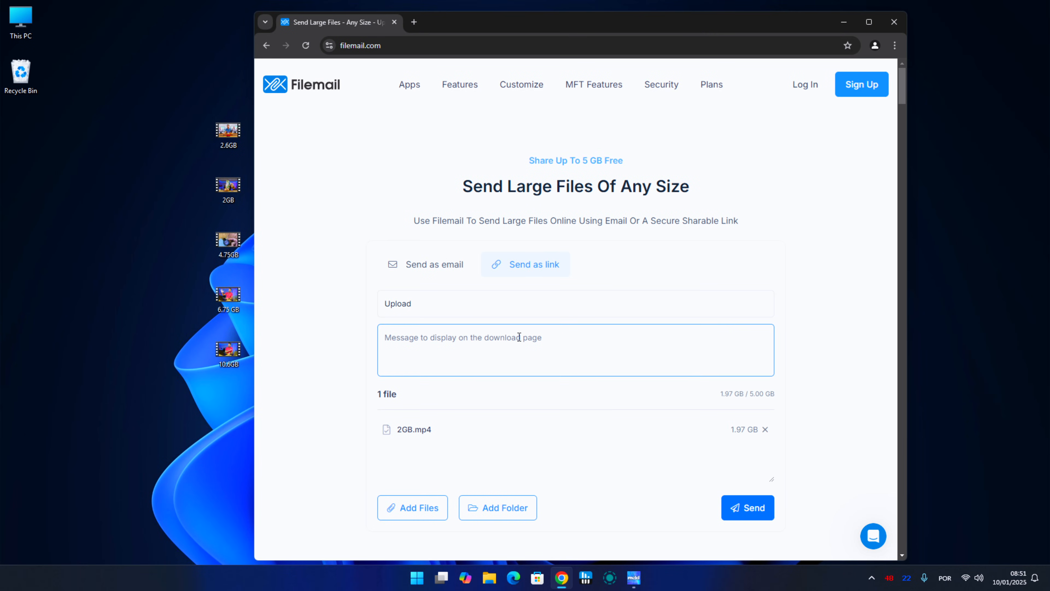
{"action": "left_click", "coordinate": [748, 506]}
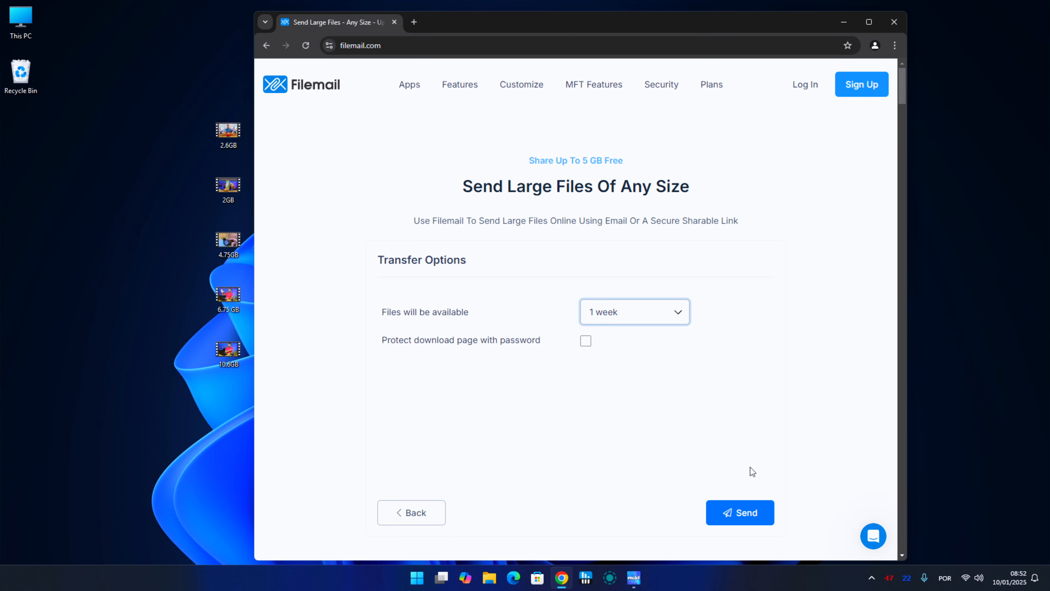
{"action": "left_click", "coordinate": [739, 512]}
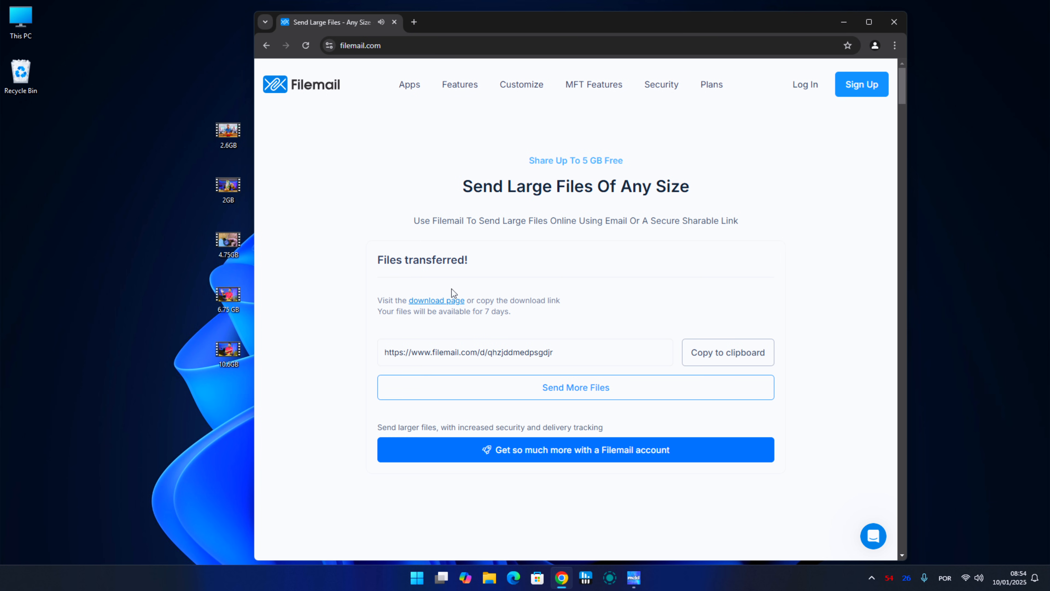
{"action": "left_click", "coordinate": [726, 352]}
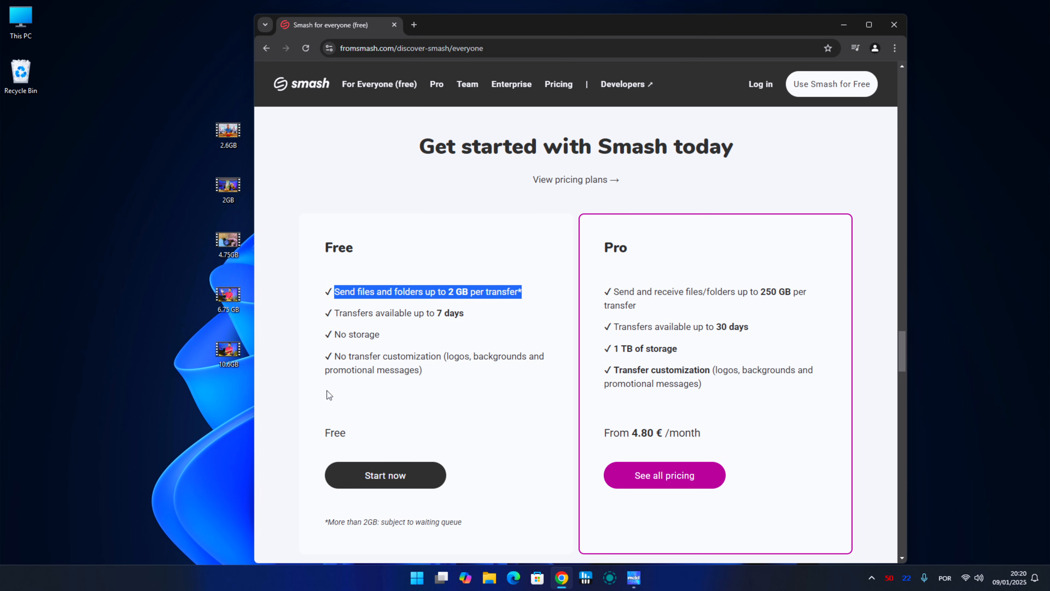
- Start a free Smash transfer and queue the five video files
{"action": "left_click", "coordinate": [385, 474]}
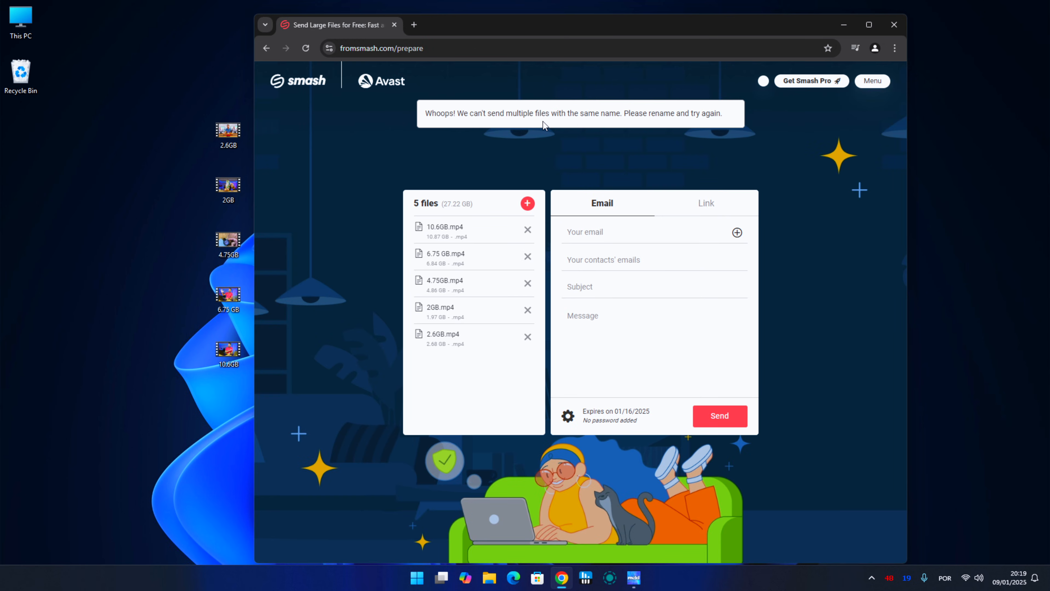
{"action": "mouse_move", "coordinate": [527, 393]}
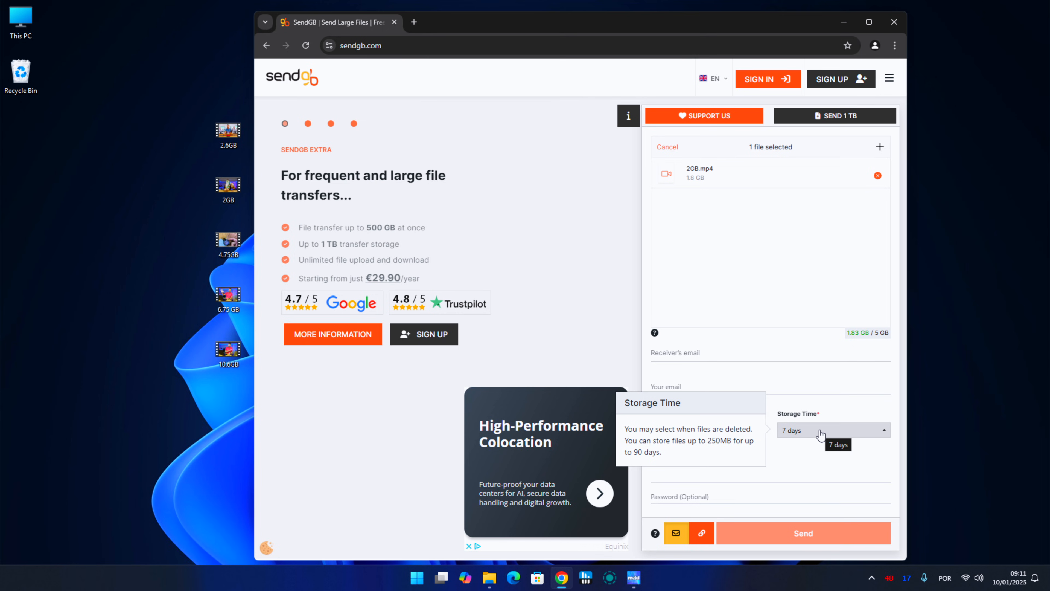
{"action": "mouse_move", "coordinate": [815, 435]}
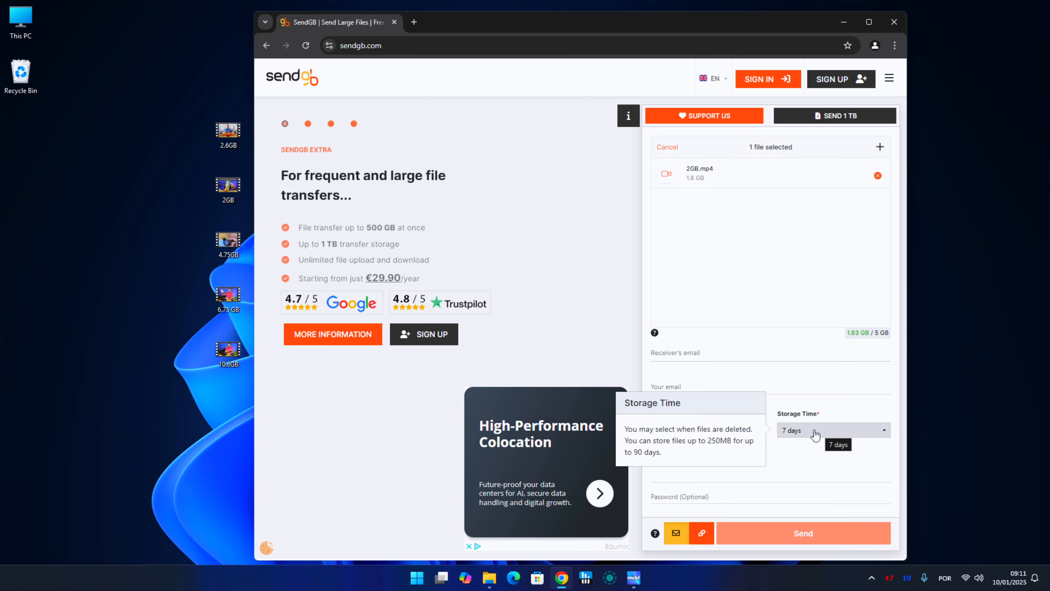
- Check the Storage Time dropdown showing the 7-day option for 2GB.mp4
{"action": "left_click", "coordinate": [803, 532]}
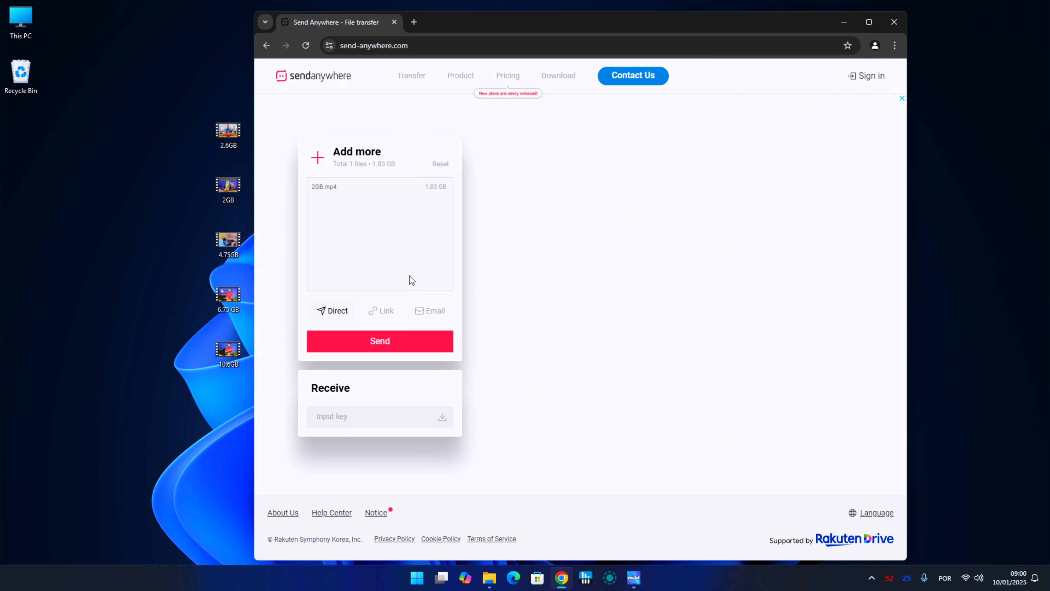
{"action": "mouse_move", "coordinate": [436, 315]}
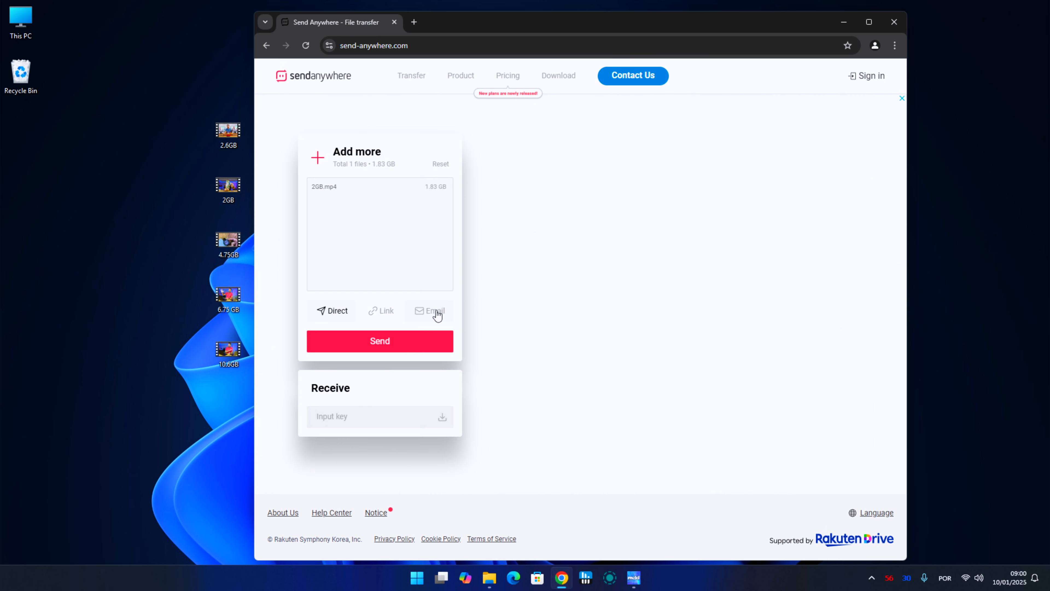
- Try email sharing, start a direct transfer for a 6-digit key, then cancel back to 2GB.mp4
{"action": "left_click", "coordinate": [507, 75]}
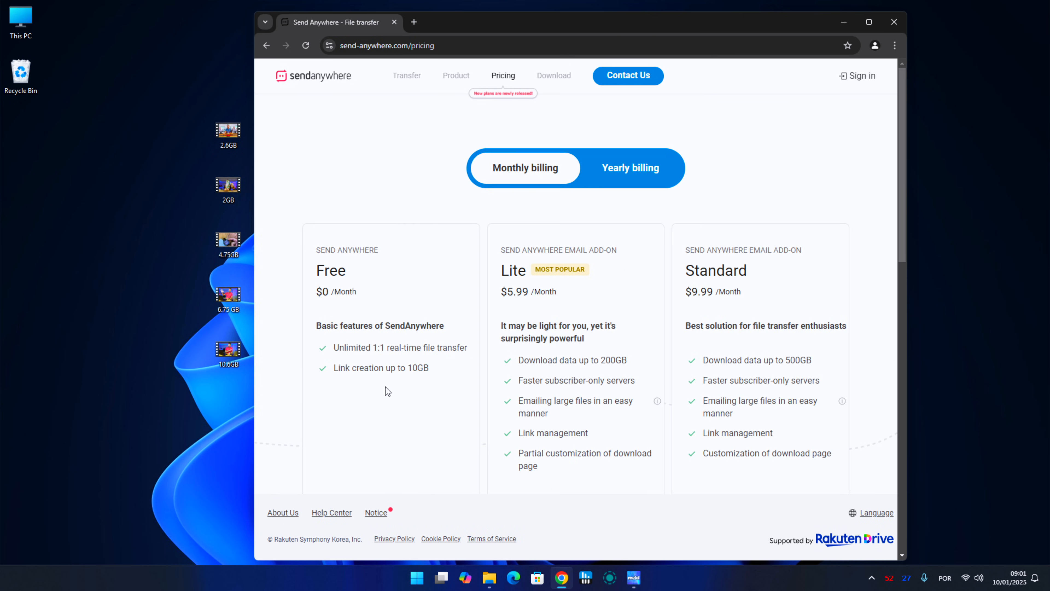
{"action": "mouse_move", "coordinate": [397, 256]}
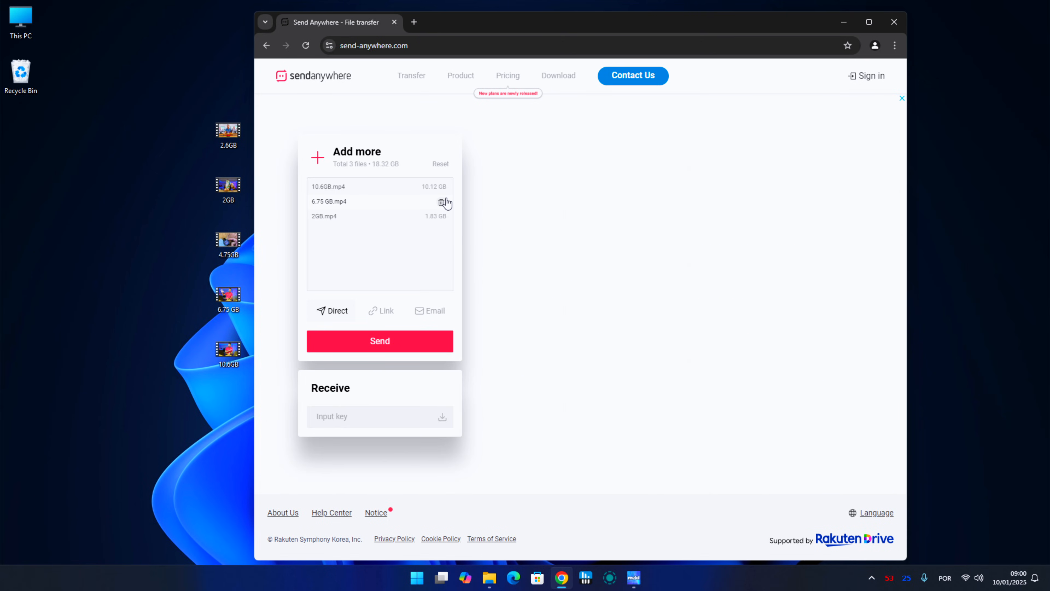
{"action": "left_click", "coordinate": [380, 341]}
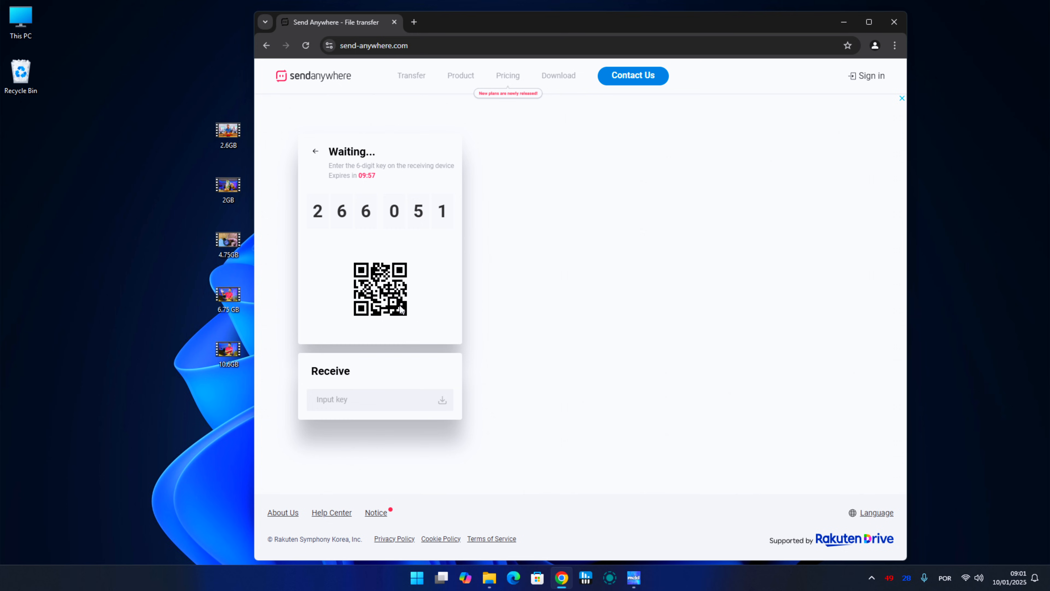
{"action": "mouse_move", "coordinate": [397, 165]}
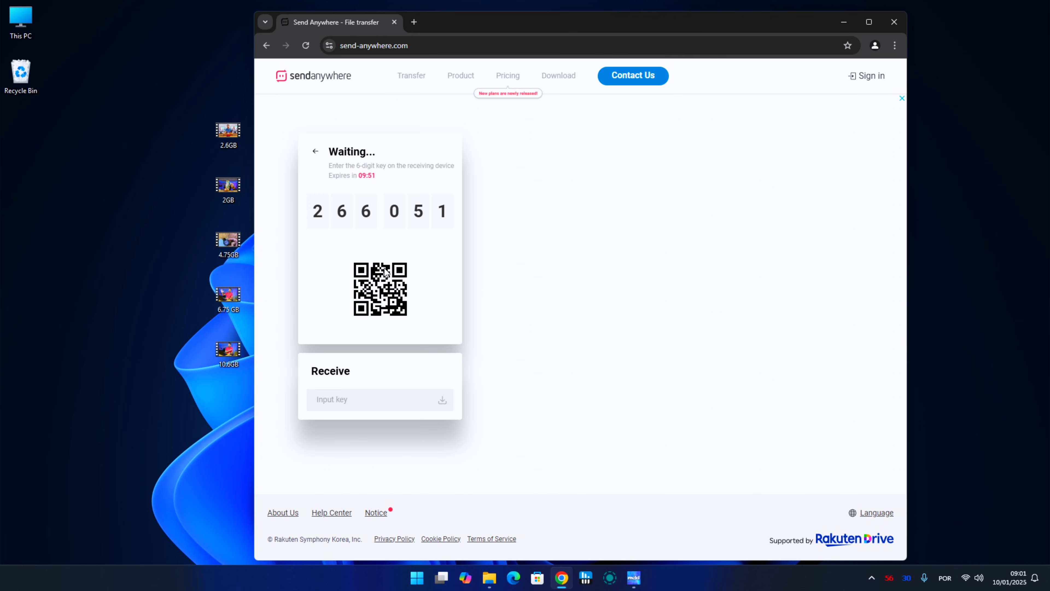
{"action": "mouse_move", "coordinate": [371, 324]}
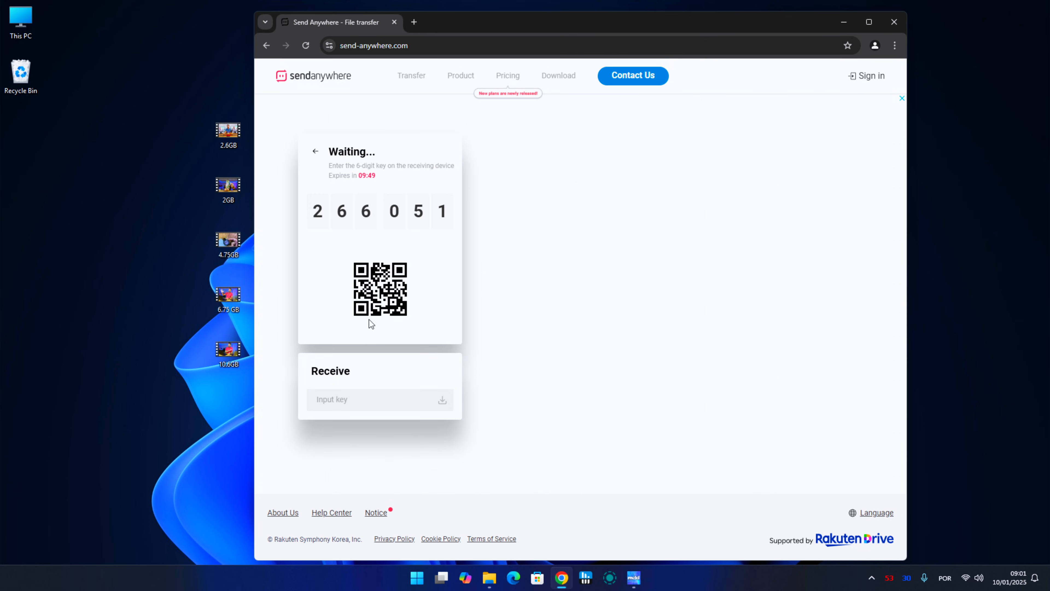
{"action": "mouse_move", "coordinate": [321, 160]}
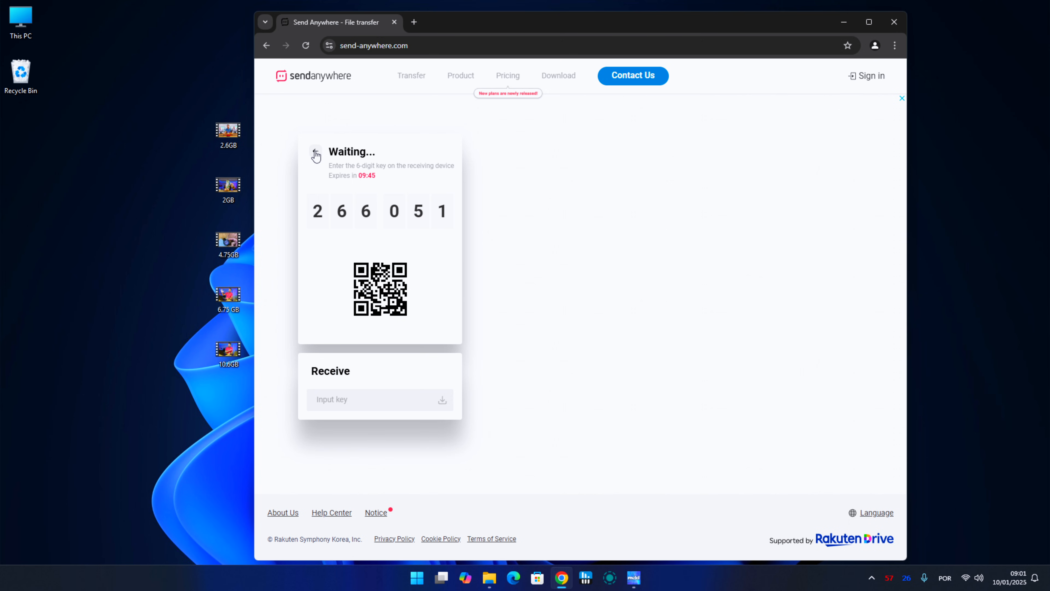
{"action": "mouse_move", "coordinate": [387, 176]}
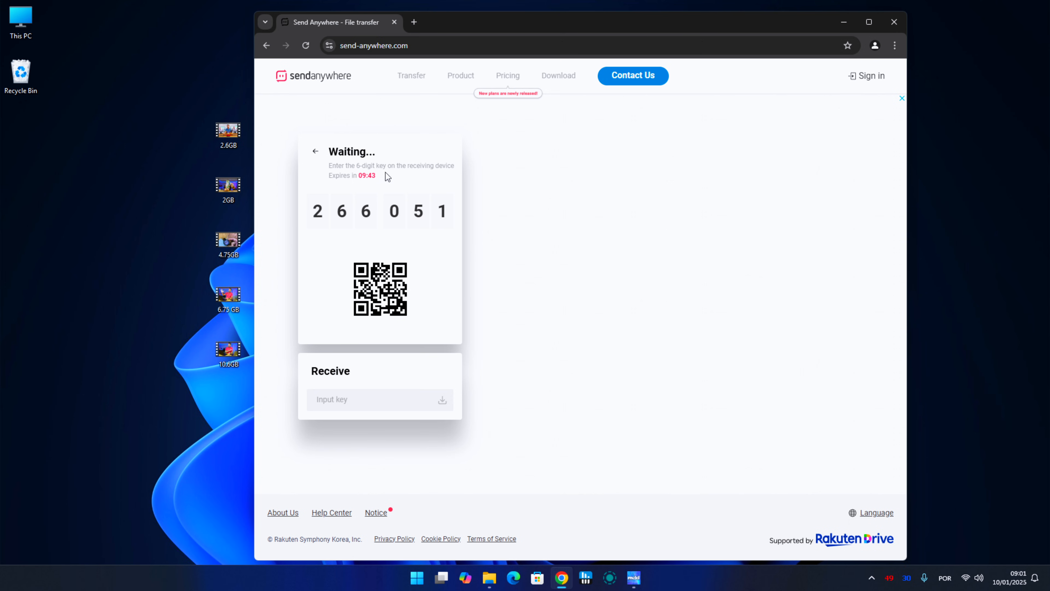
{"action": "left_click", "coordinate": [503, 75]}
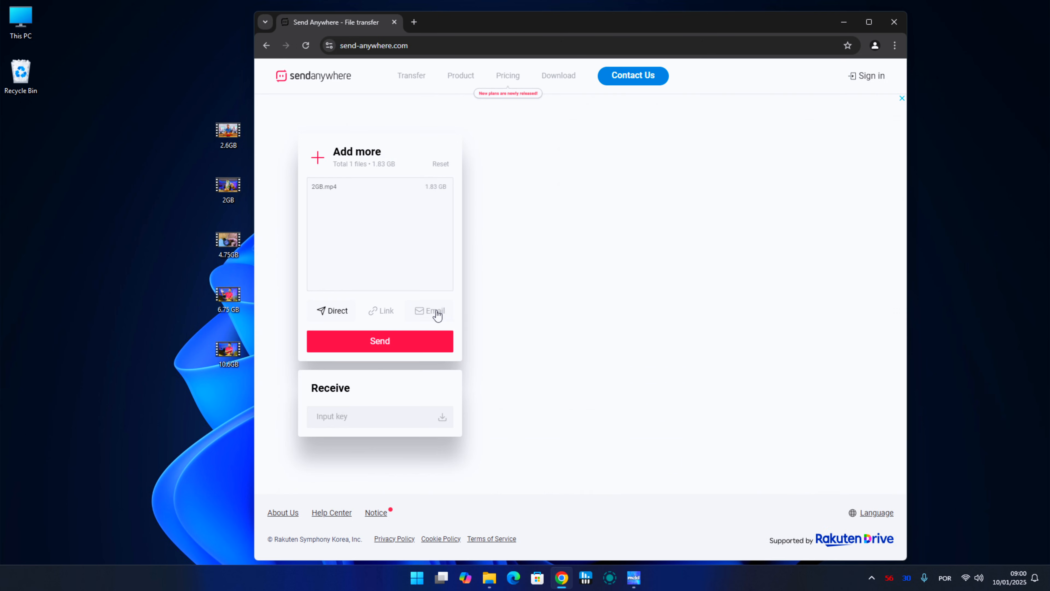
{"action": "mouse_move", "coordinate": [367, 155]}
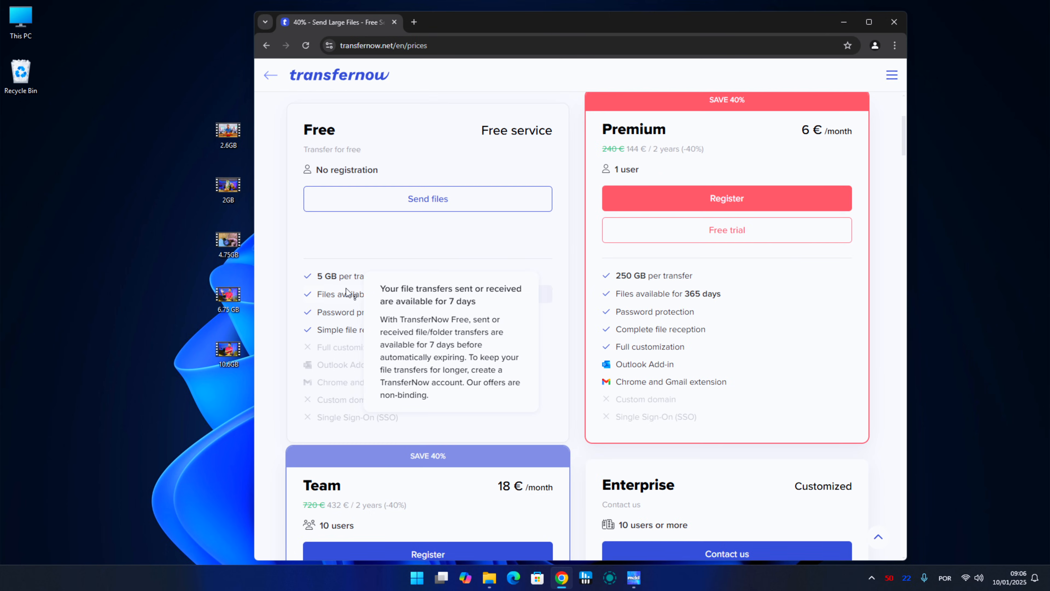
{"action": "mouse_move", "coordinate": [418, 298]}
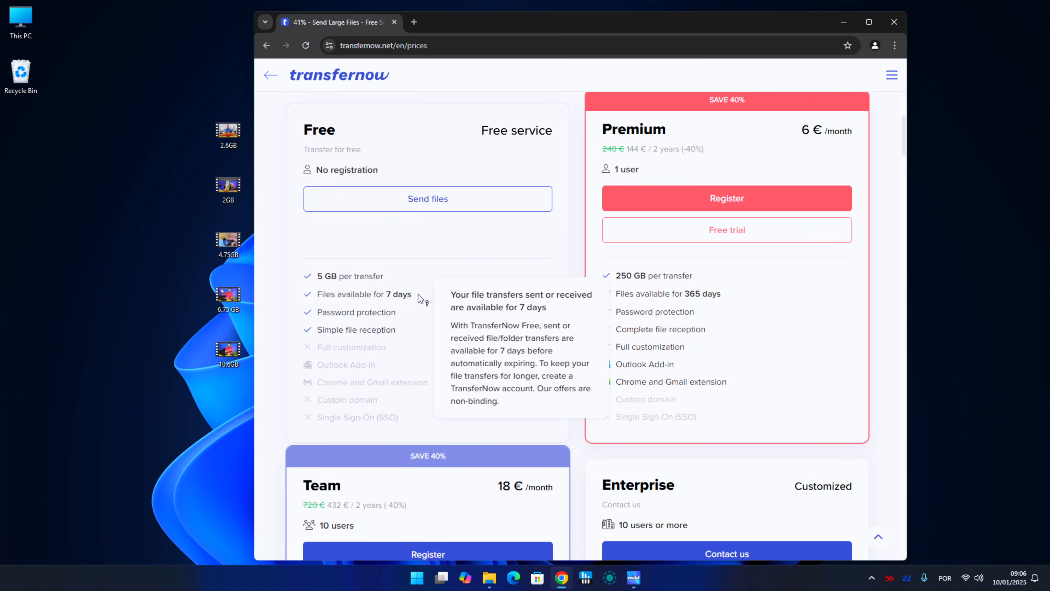
- Go to Create a link, fill the sender email, and request a share link for 2GB.mp4
{"action": "left_click", "coordinate": [269, 75]}
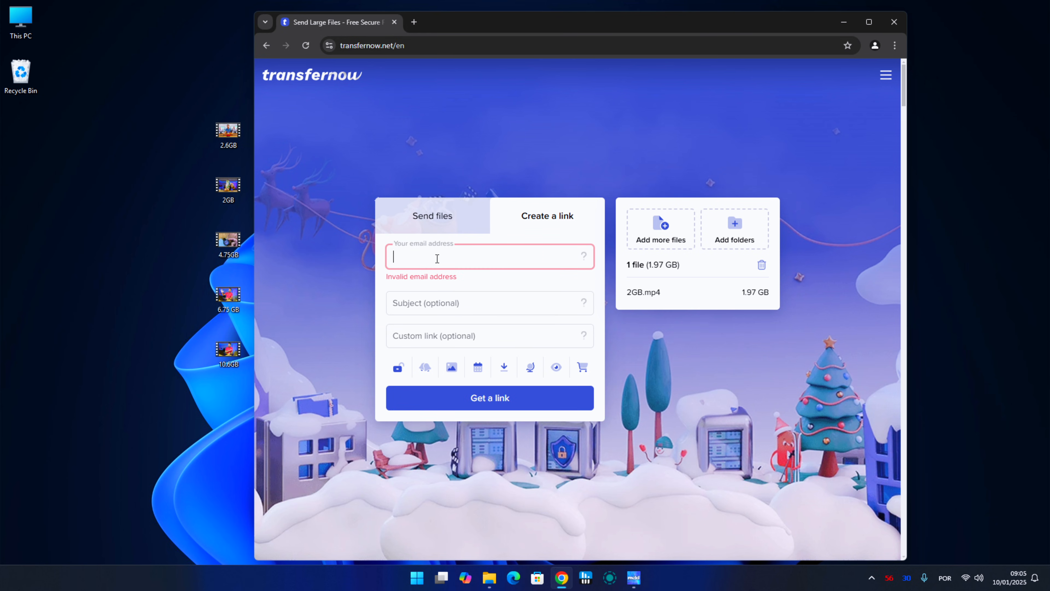
{"action": "left_click", "coordinate": [489, 397]}
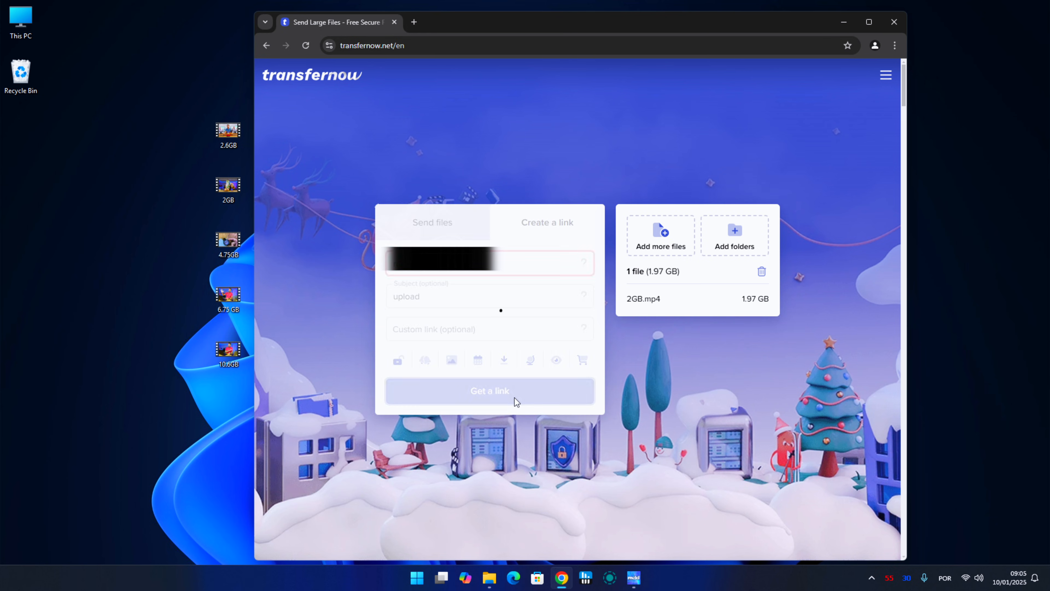
{"action": "left_click", "coordinate": [488, 390]}
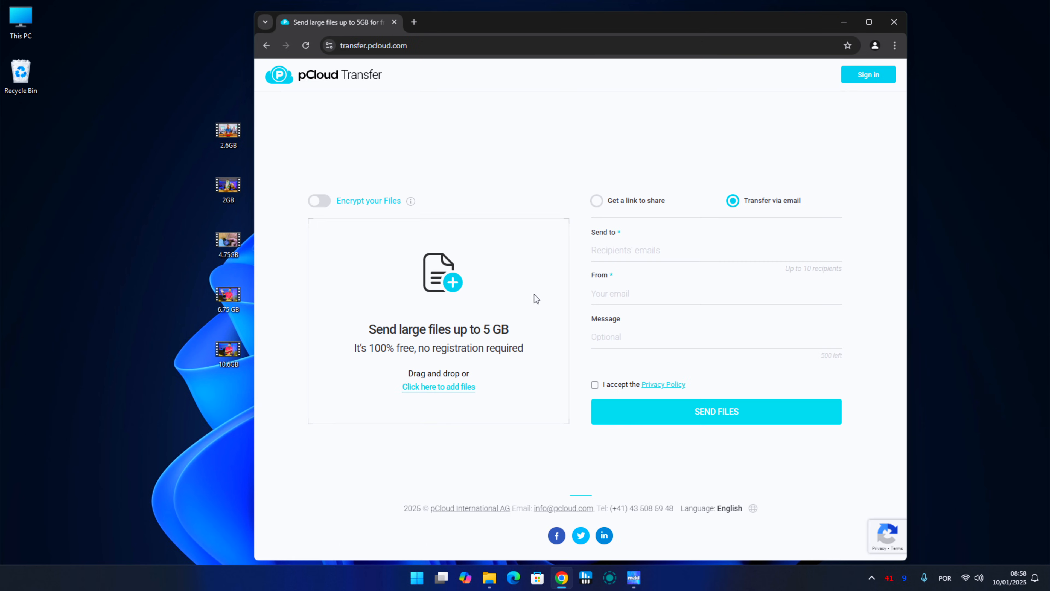
{"action": "mouse_move", "coordinate": [340, 66]}
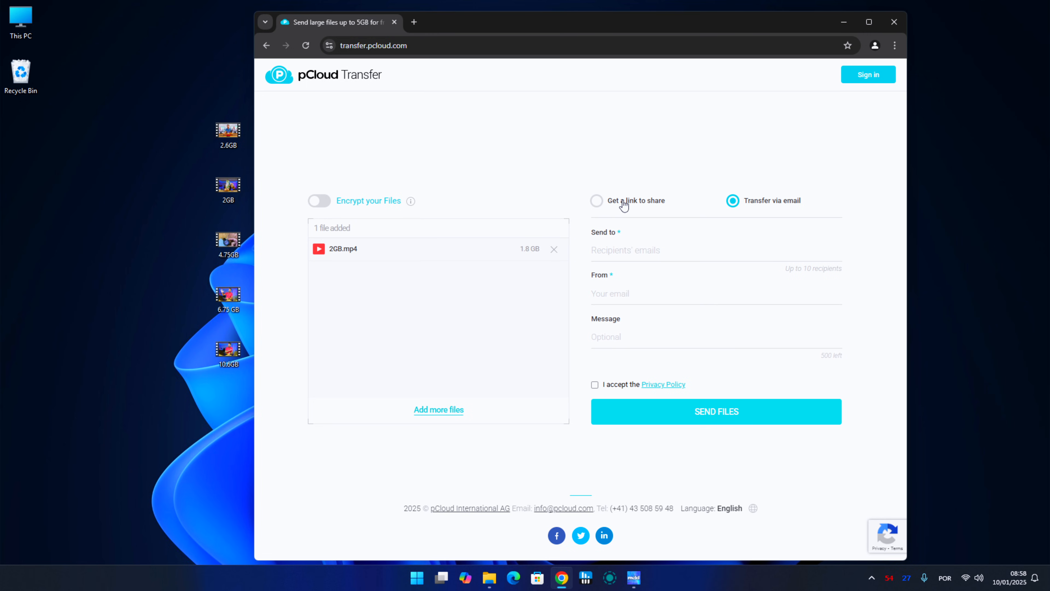
- Choose Get a link to share for the queued 2GB.mp4 instead of email
{"action": "left_click", "coordinate": [596, 200]}
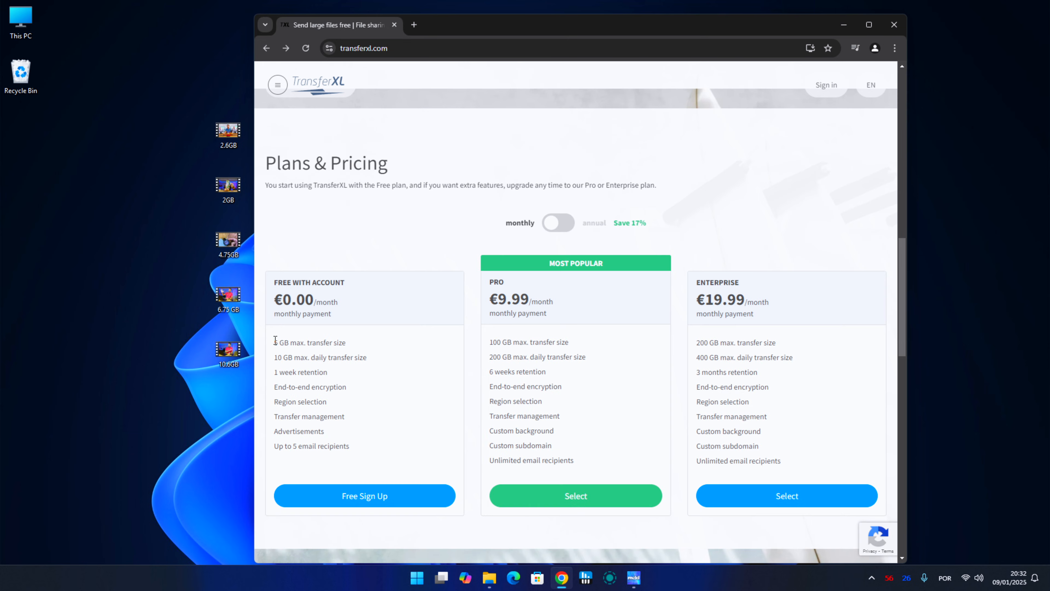
- Highlight the 5 GB max. transfer size line under Free with account
{"action": "double_click", "coordinate": [309, 341]}
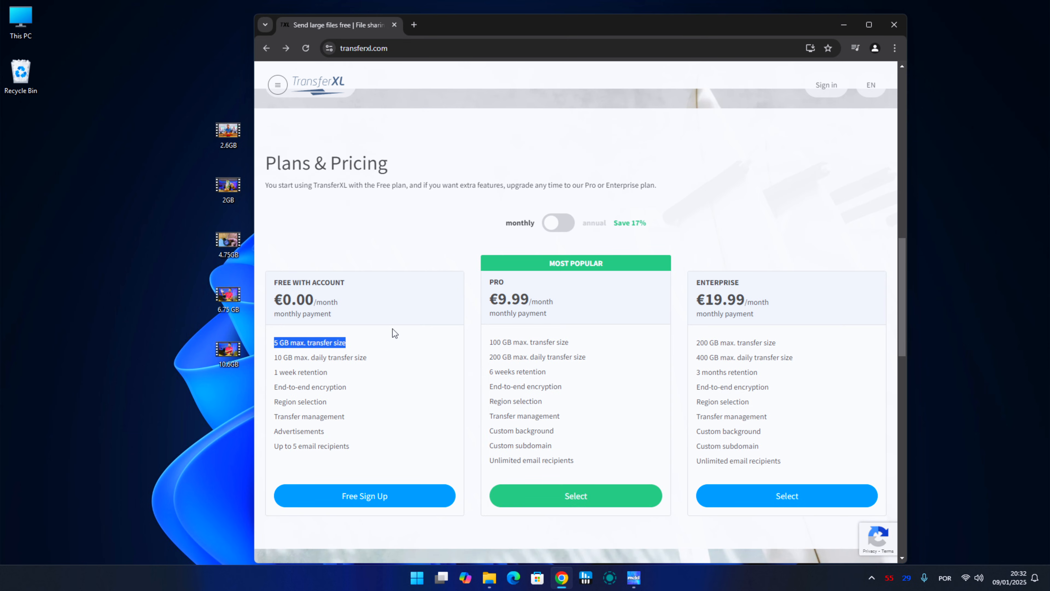
{"action": "mouse_move", "coordinate": [357, 289]}
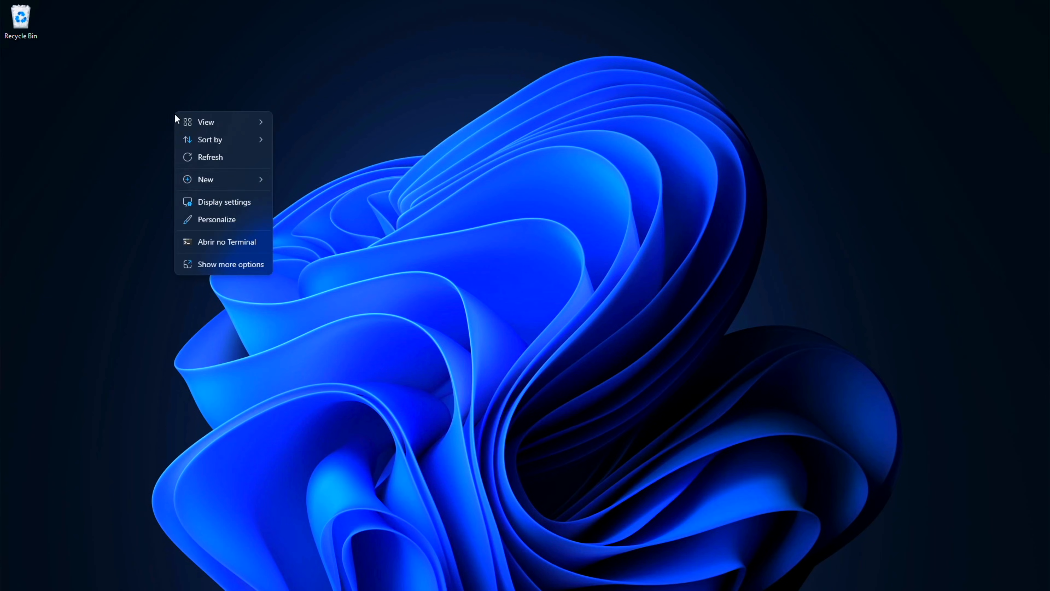
- Go from Personalization to the Themes page, then on to the CDKeySales store
{"action": "left_click", "coordinate": [216, 219]}
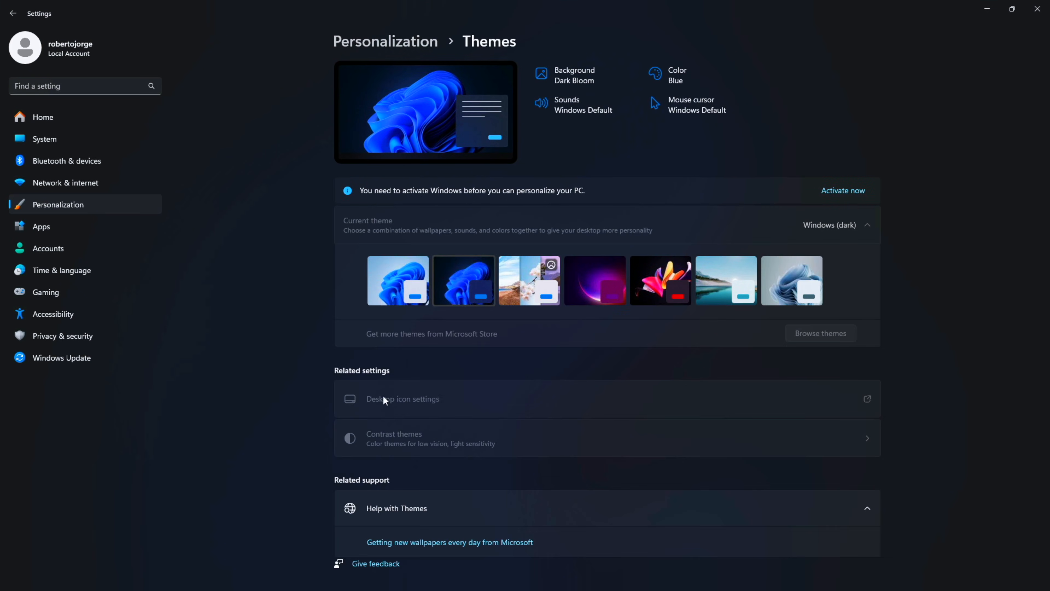
{"action": "mouse_move", "coordinate": [587, 207]}
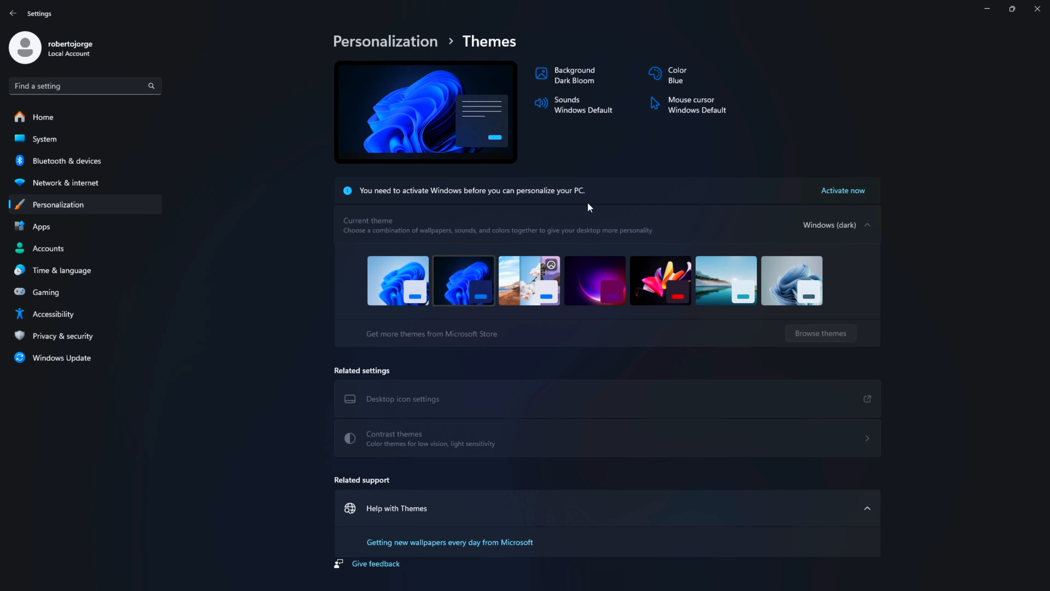
{"action": "left_click", "coordinate": [842, 190]}
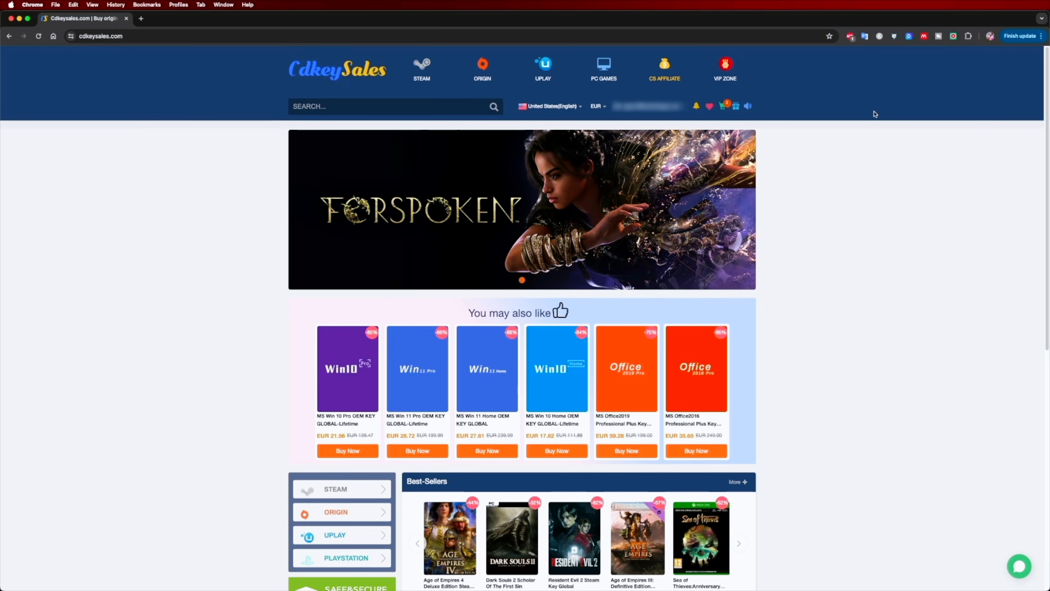
- Buy the MS Win 11 Pro OEM key with the promo code, paying by card to reach order confirmation
{"action": "left_click", "coordinate": [417, 368]}
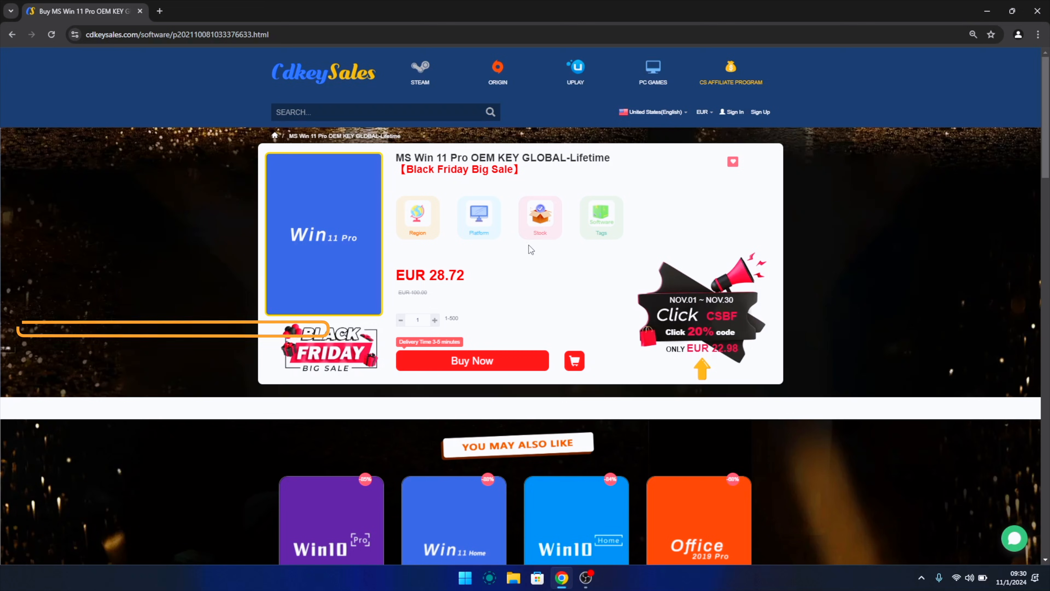
{"action": "left_click", "coordinate": [472, 360]}
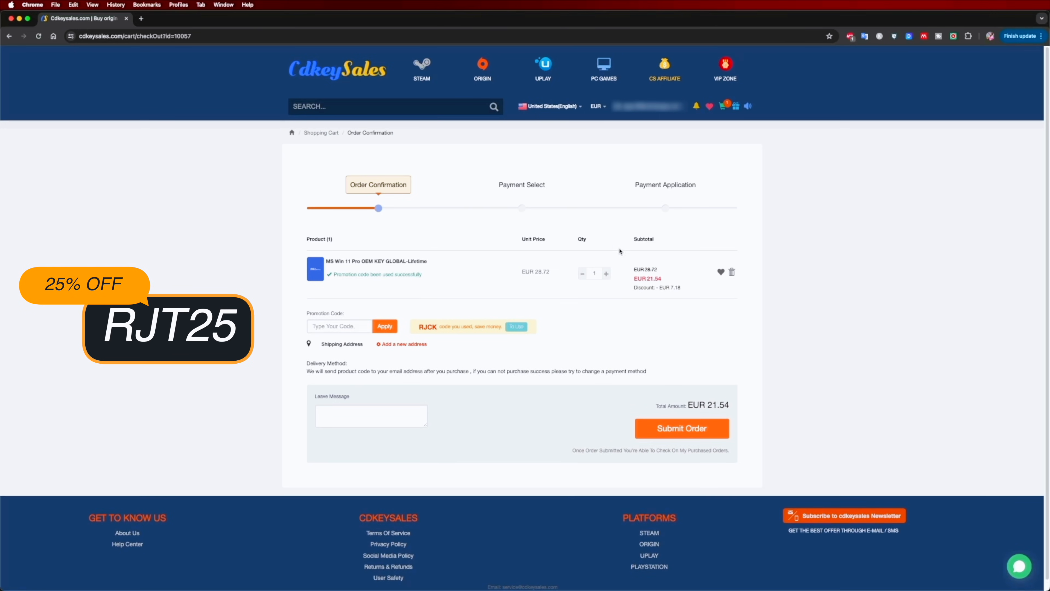
{"action": "left_click", "coordinate": [680, 428]}
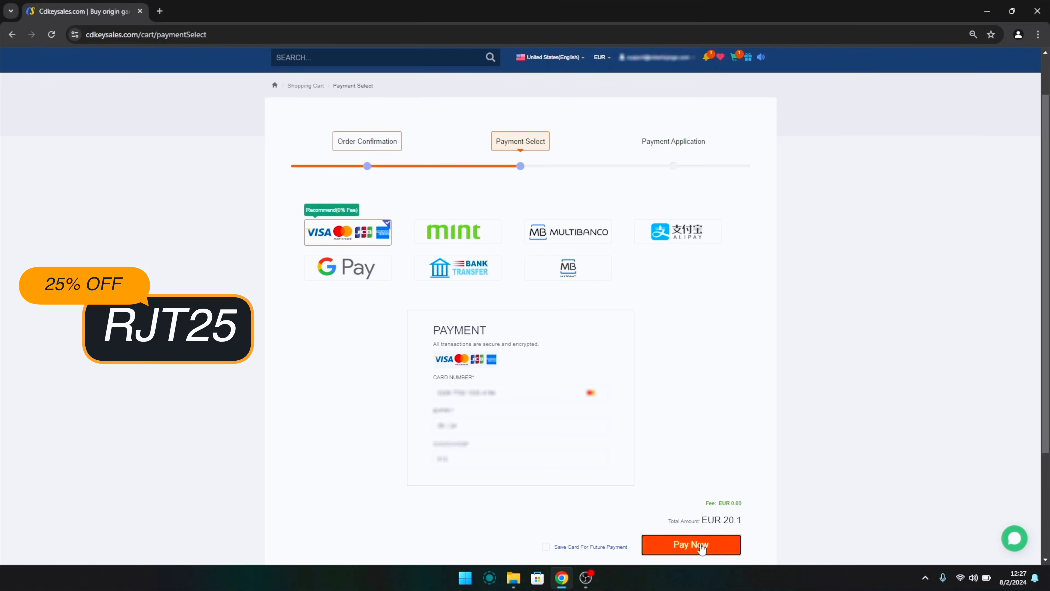
{"action": "left_click", "coordinate": [691, 545]}
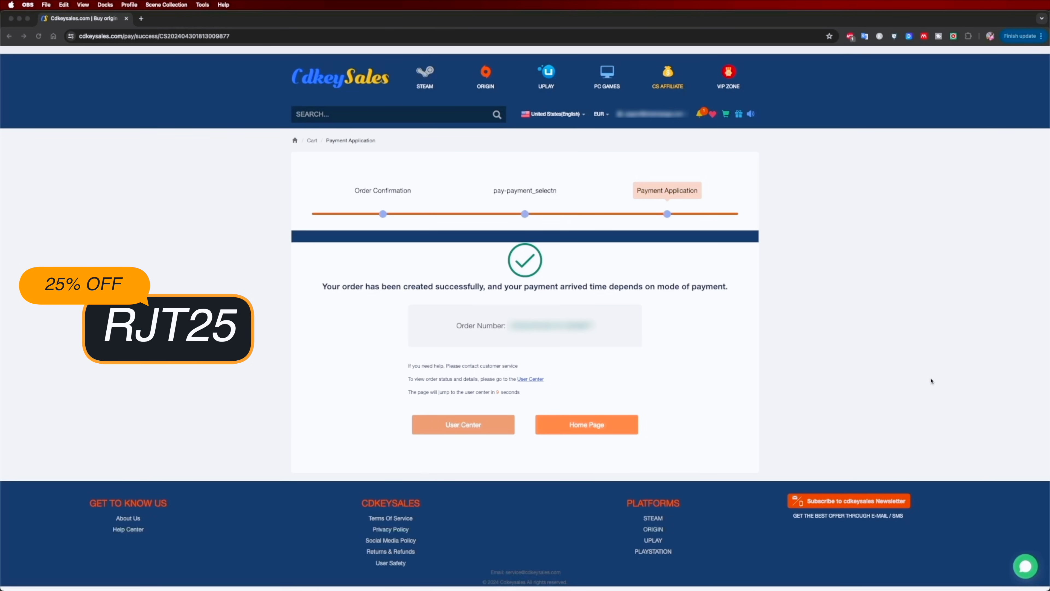